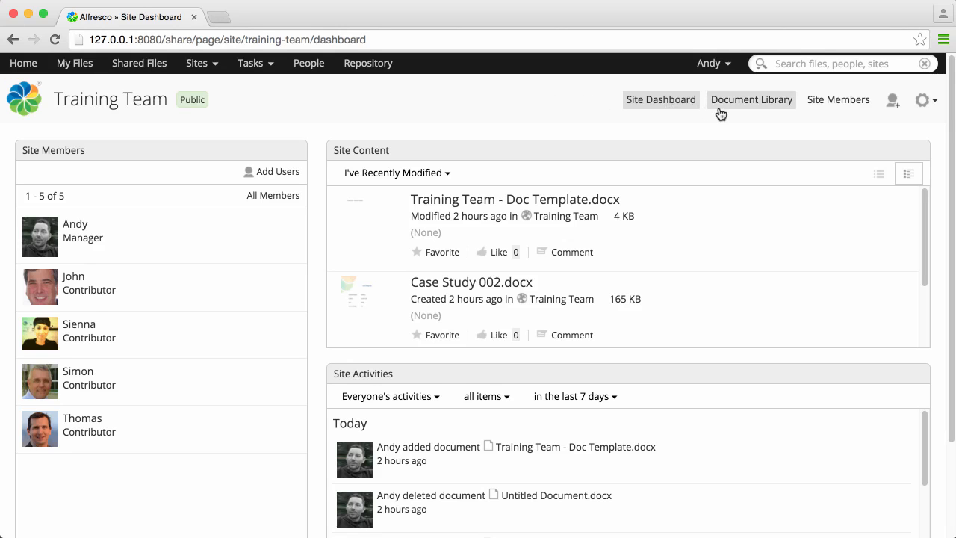
- Navigate to the Training Team Document Library's Documents folder listing Training Team - Doc Template.docx
click(750, 98)
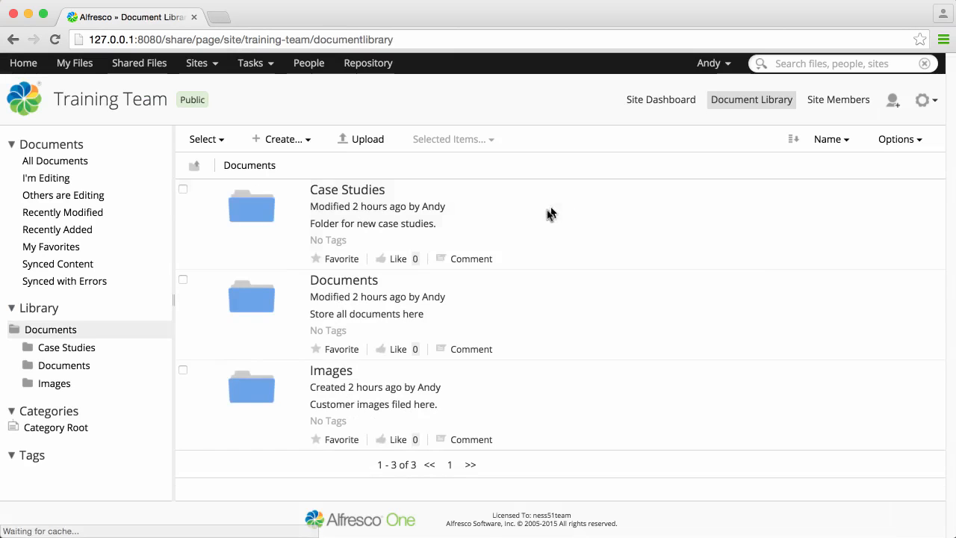
click(343, 280)
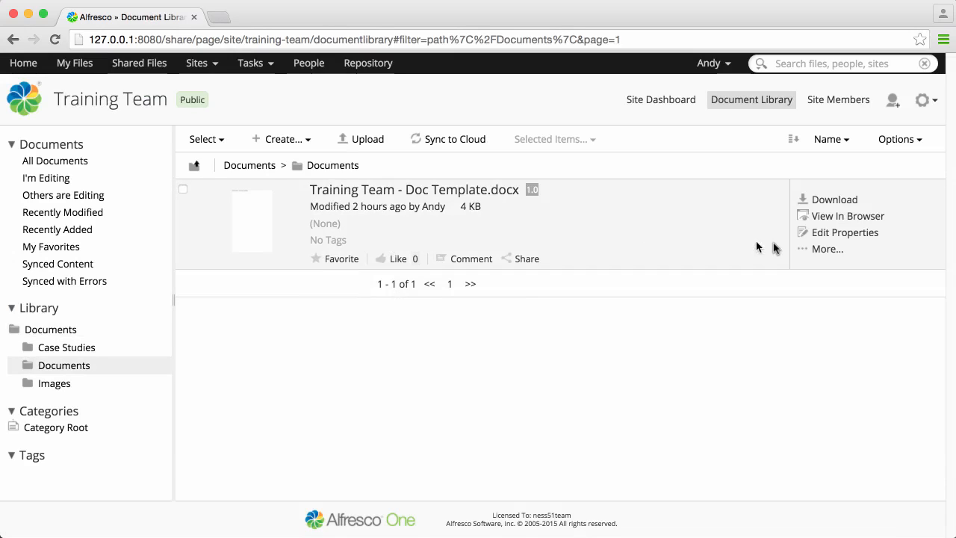
- Start editing Training Team - Doc Template.docx in Google Docs via its More actions
click(827, 247)
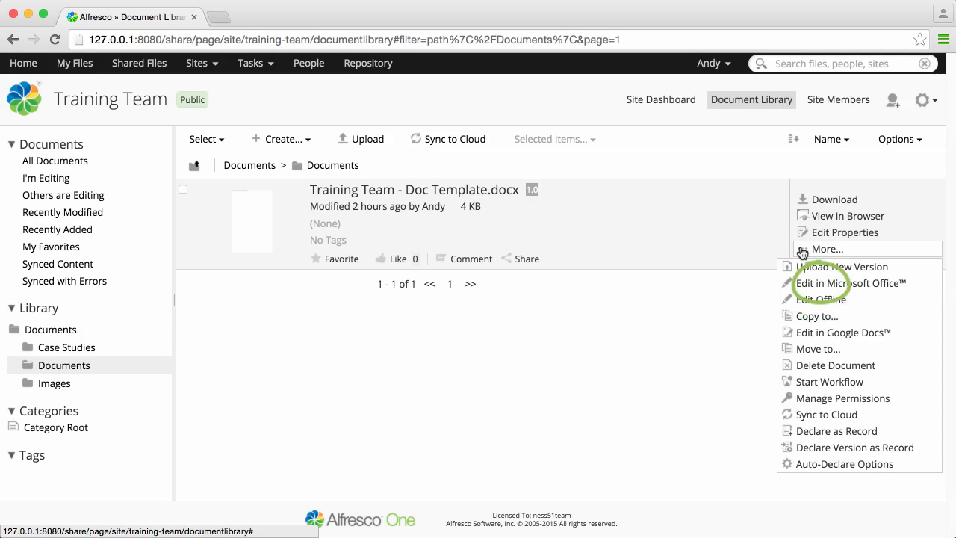
mouse_move(806, 332)
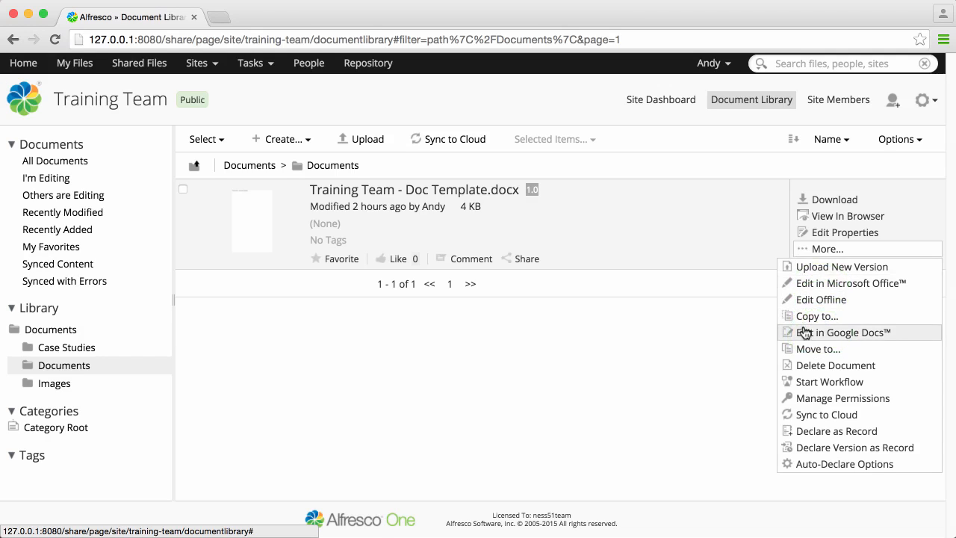
click(842, 332)
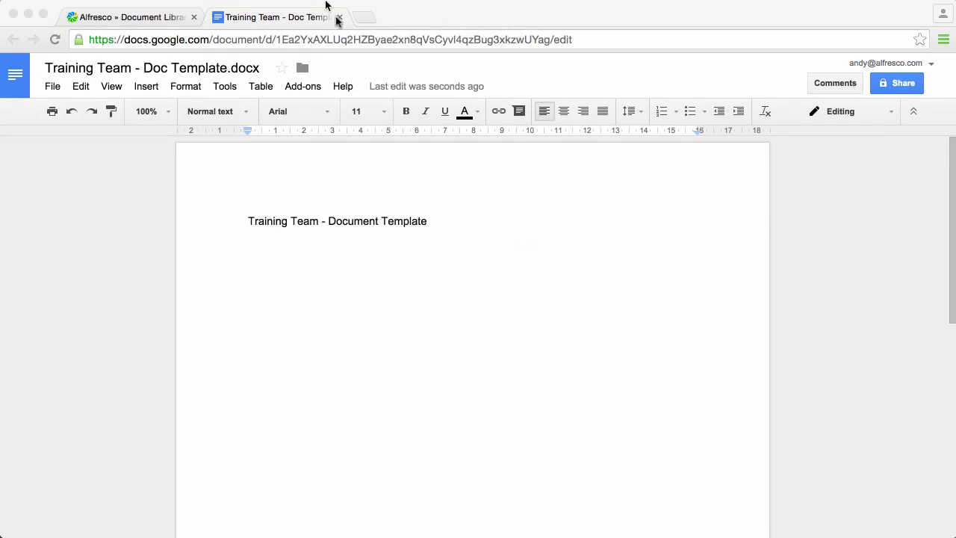
mouse_move(336, 333)
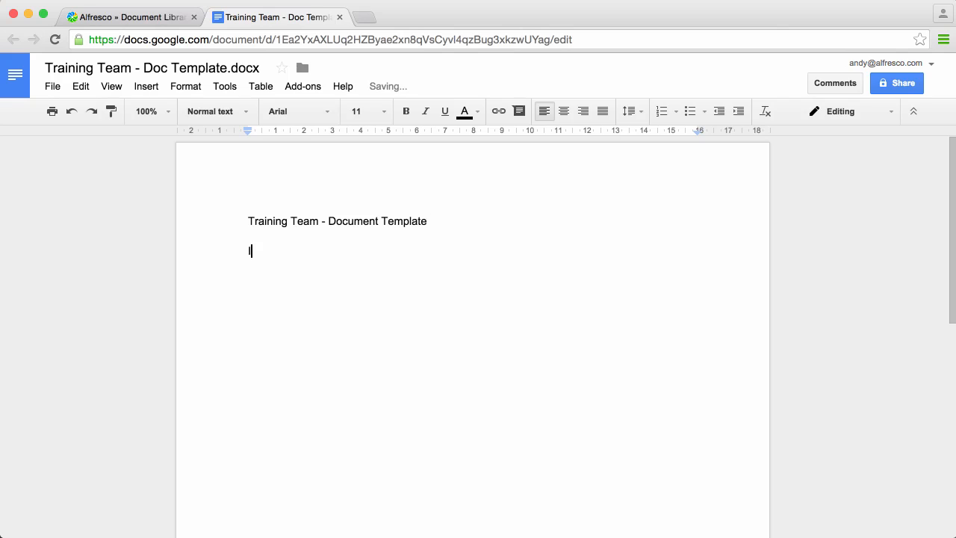
- Add an Introduction heading and the placeholder line 'Type your intro here', styling the title
text(Introduction)
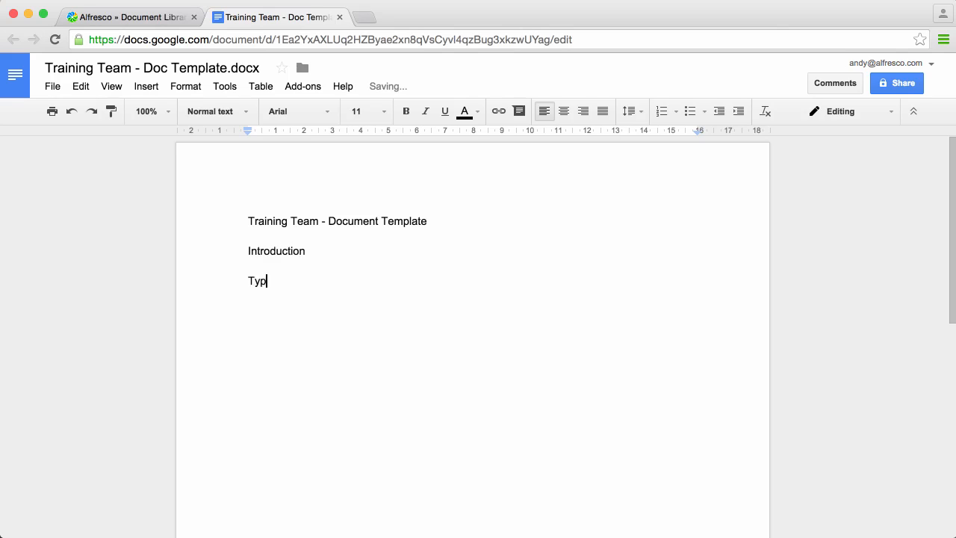
text(e your intro here)
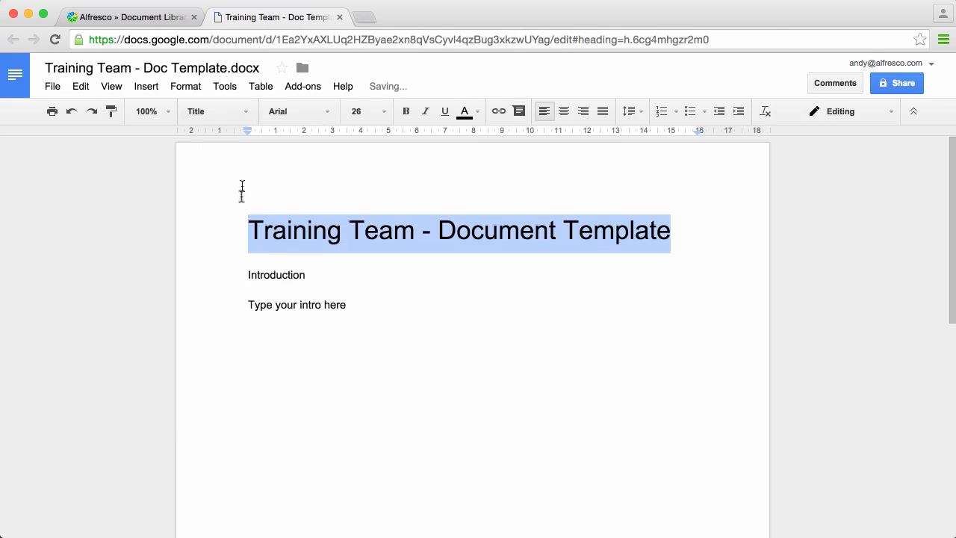
click(217, 111)
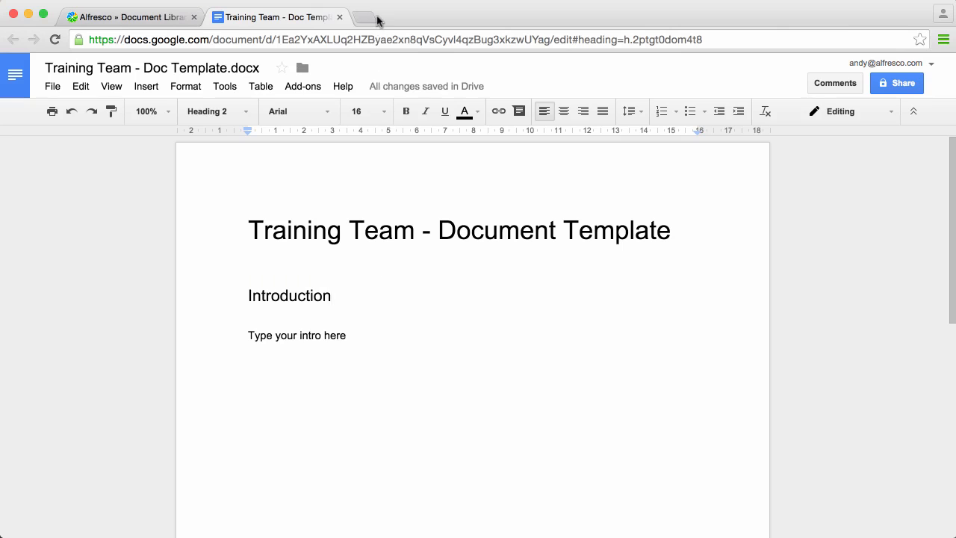
mouse_move(337, 16)
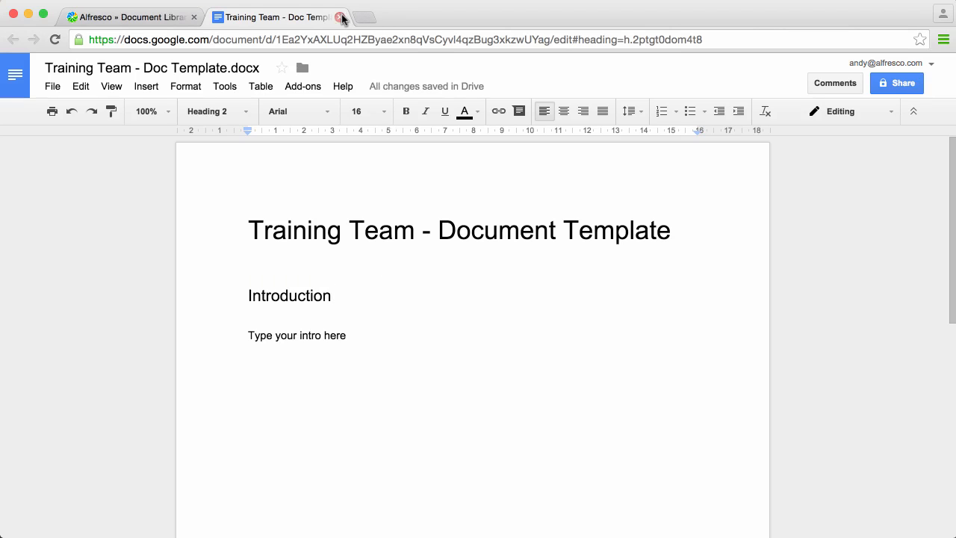
- From Alfresco, resume editing the locked template in Google Docs
click(343, 16)
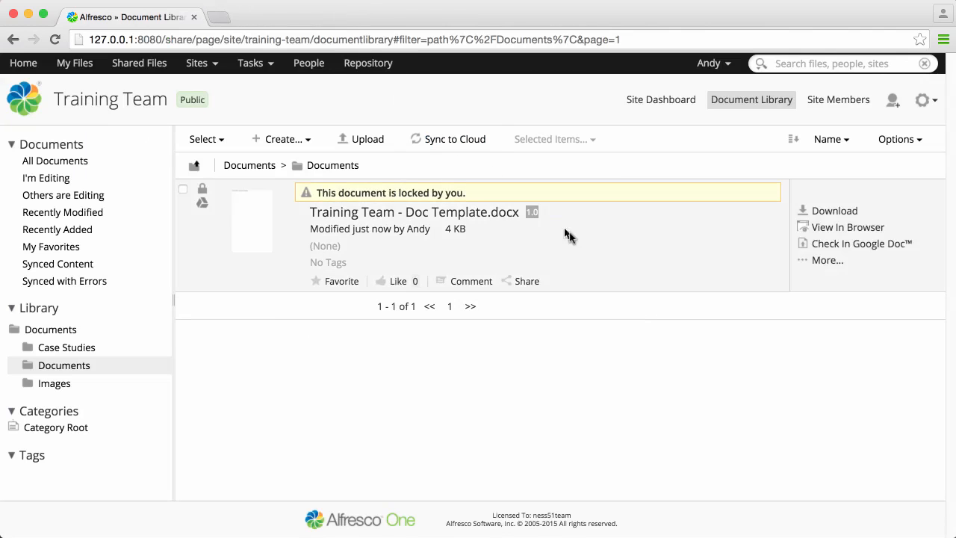
mouse_move(666, 260)
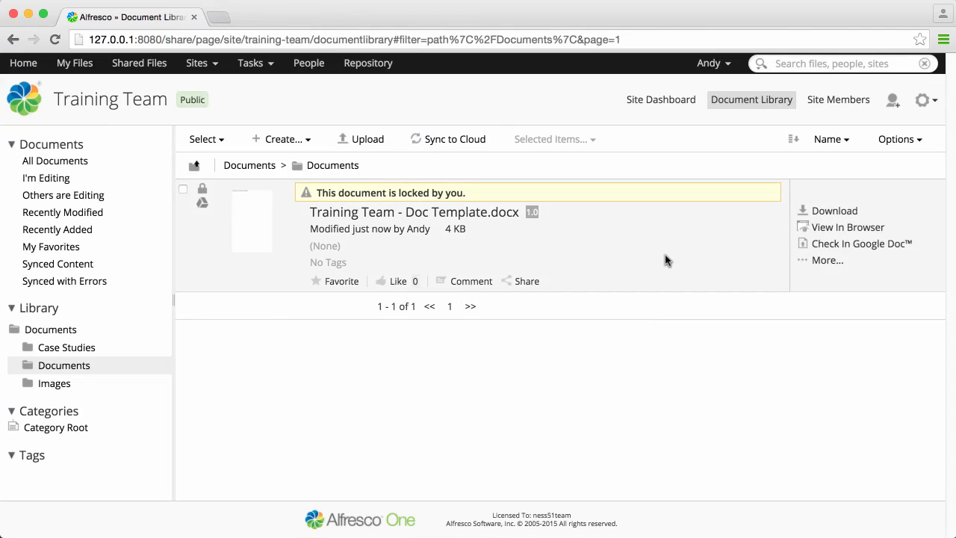
mouse_move(828, 260)
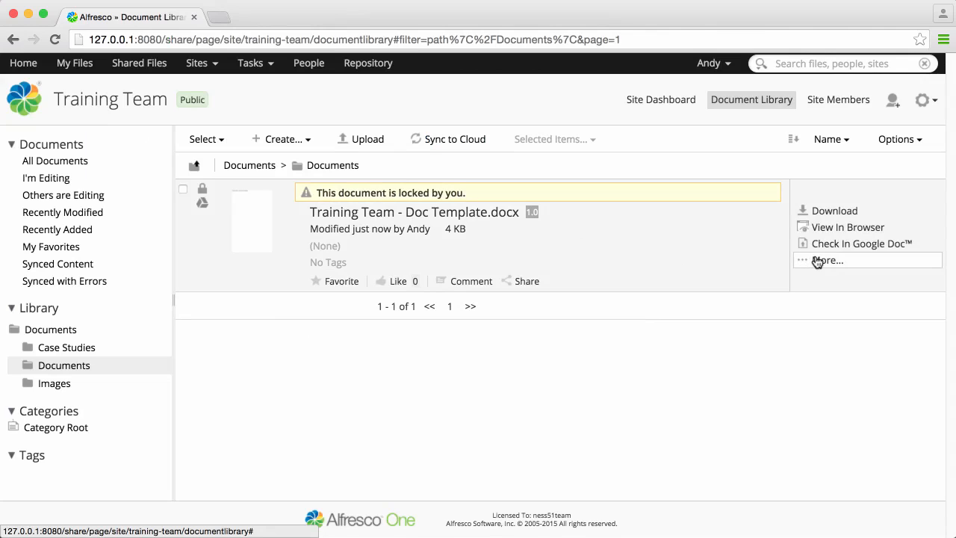
click(827, 260)
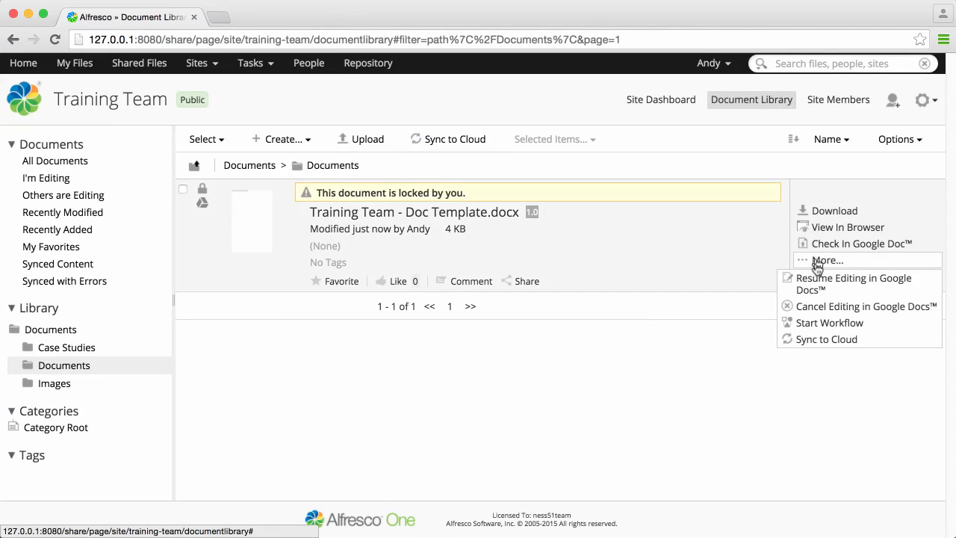
click(852, 284)
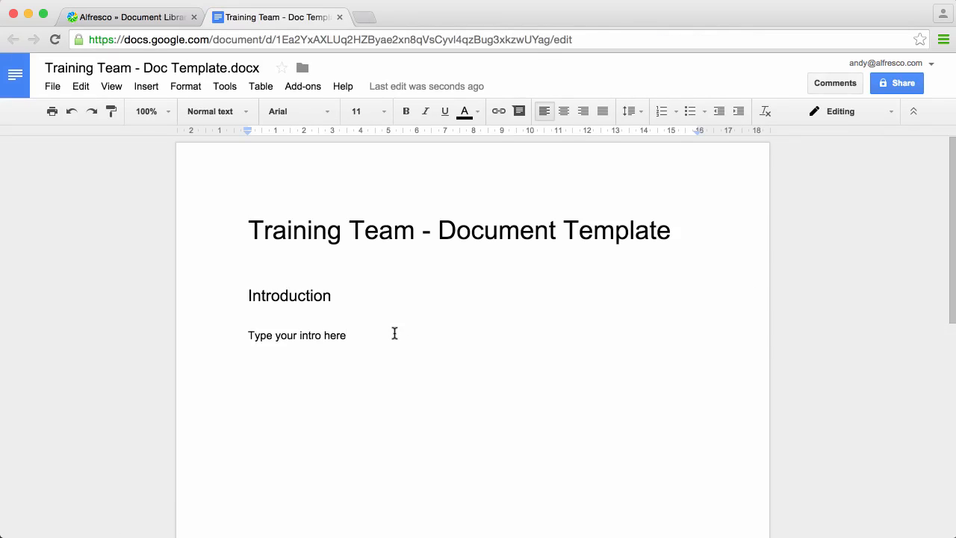
- Add a Main Section heading with its 'Type your main section' placeholder line, styled as Heading 2
text(Main Section)
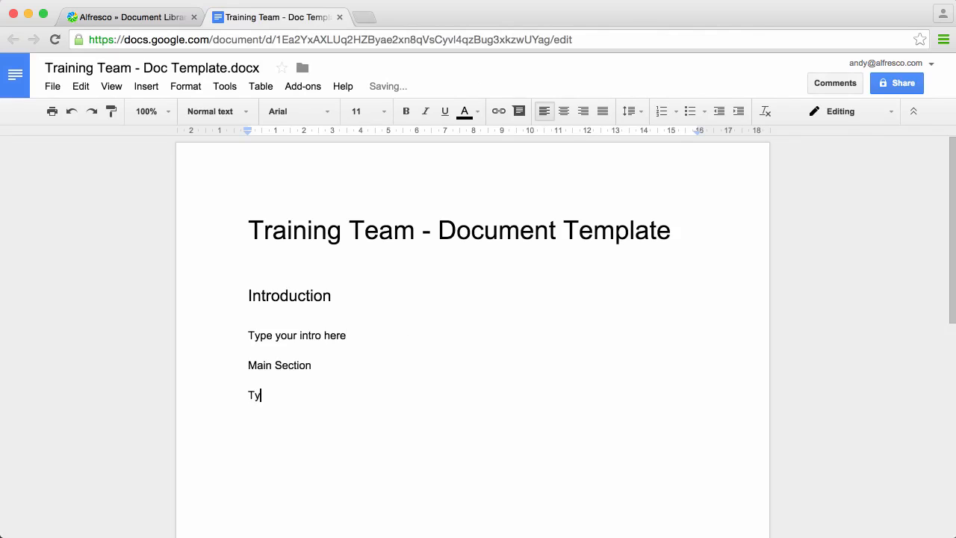
text(pe your main sectio)
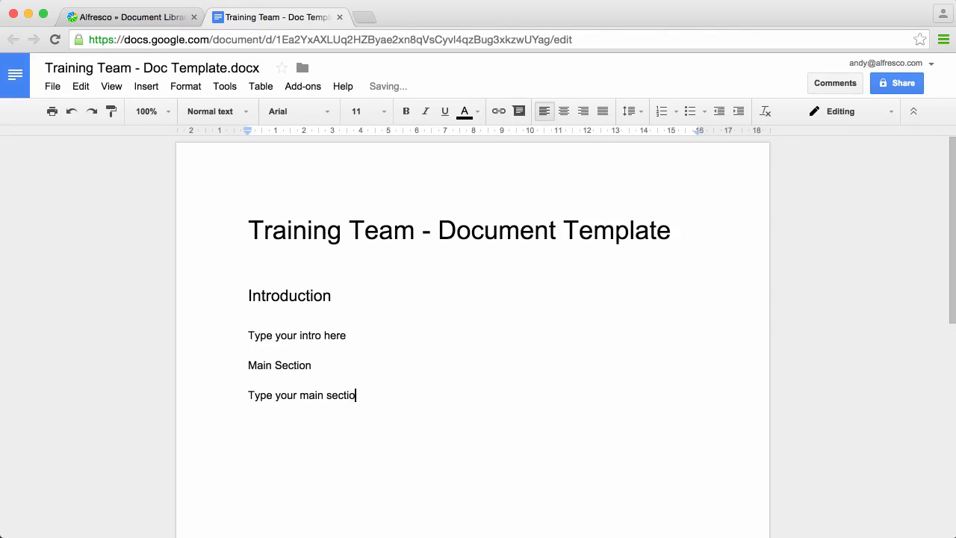
double_click(280, 365)
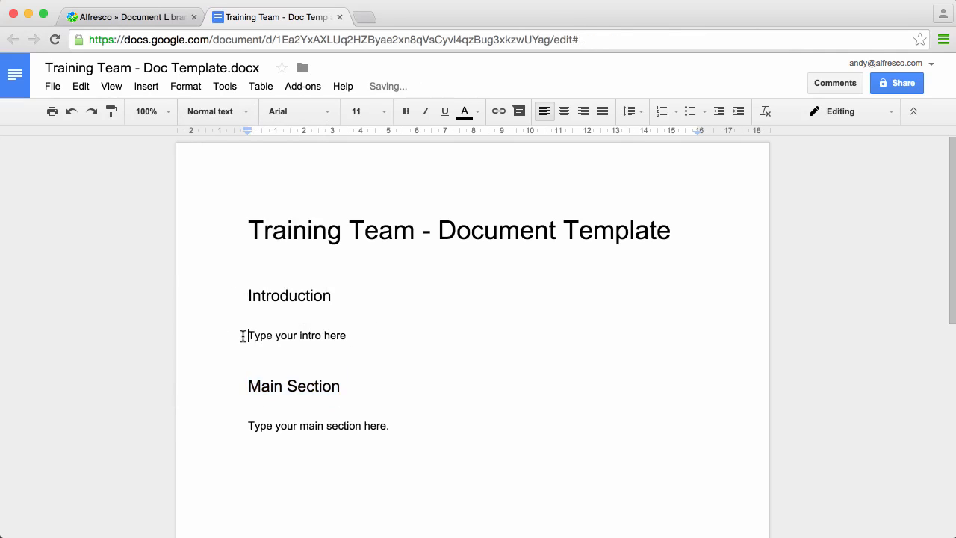
- Return to Alfresco and start checking the edited template back in
click(131, 16)
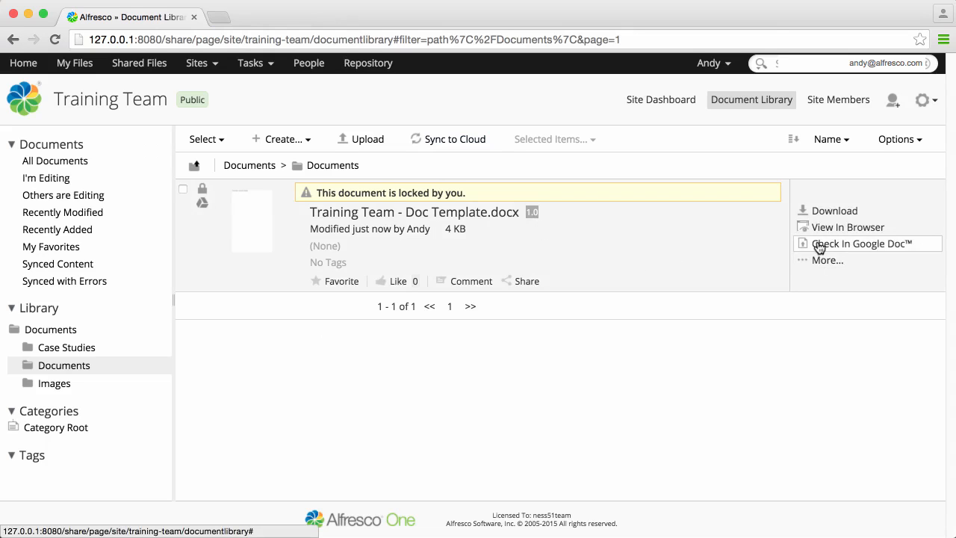
click(860, 242)
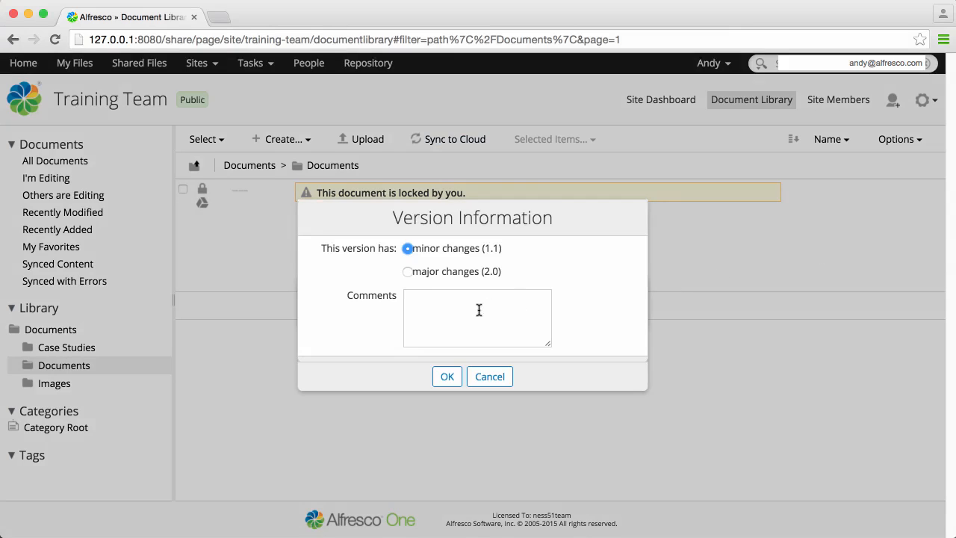
- Check in as minor version 1.1 with the comment 'To be confirmed.'
text(T)
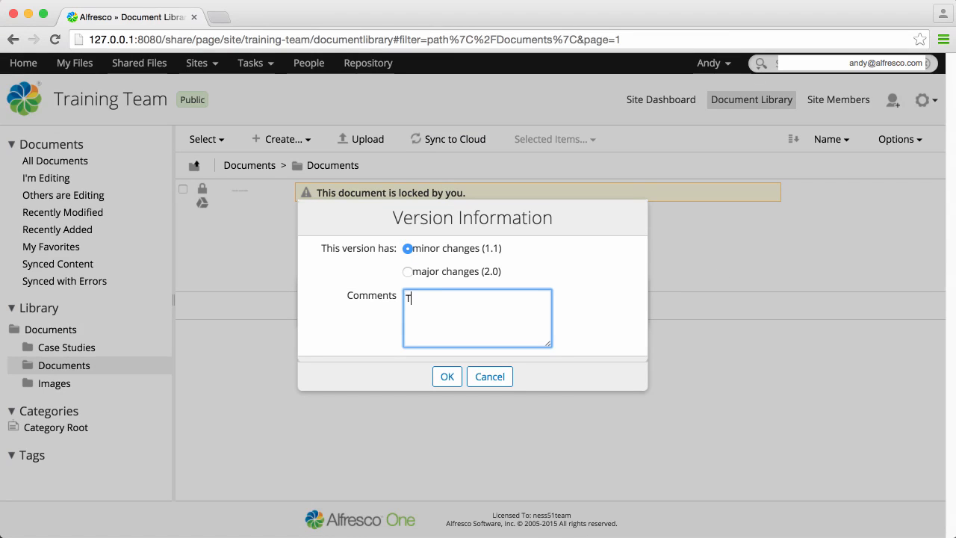
text(o be confi)
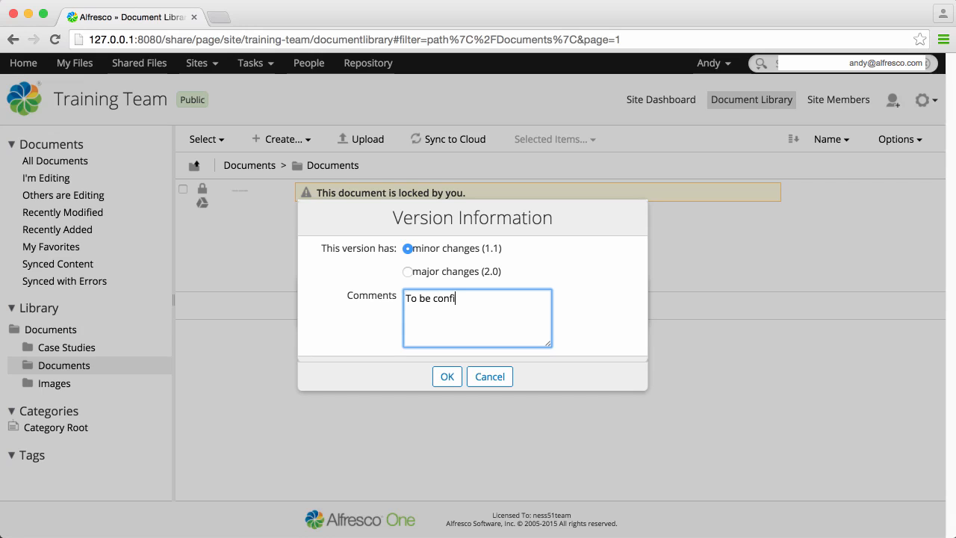
text(irmed.)
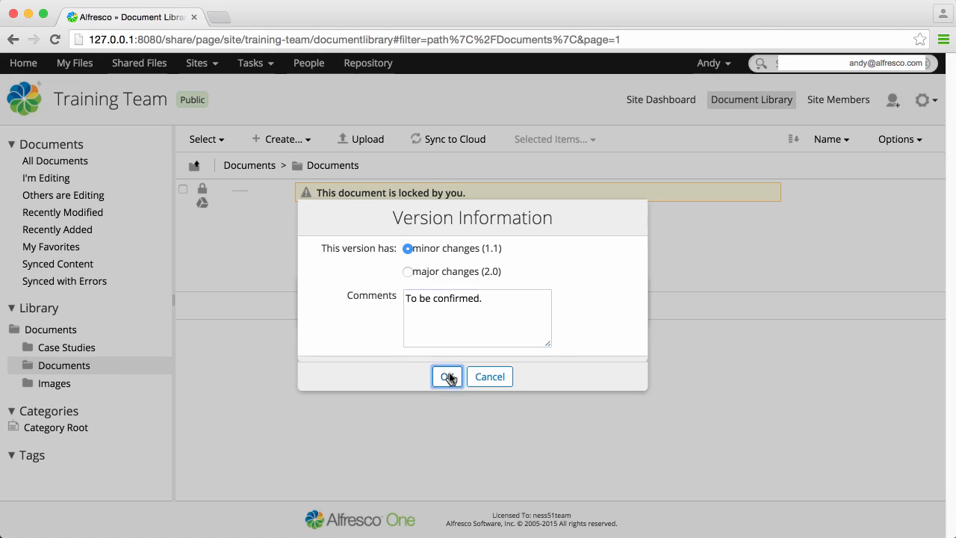
click(447, 376)
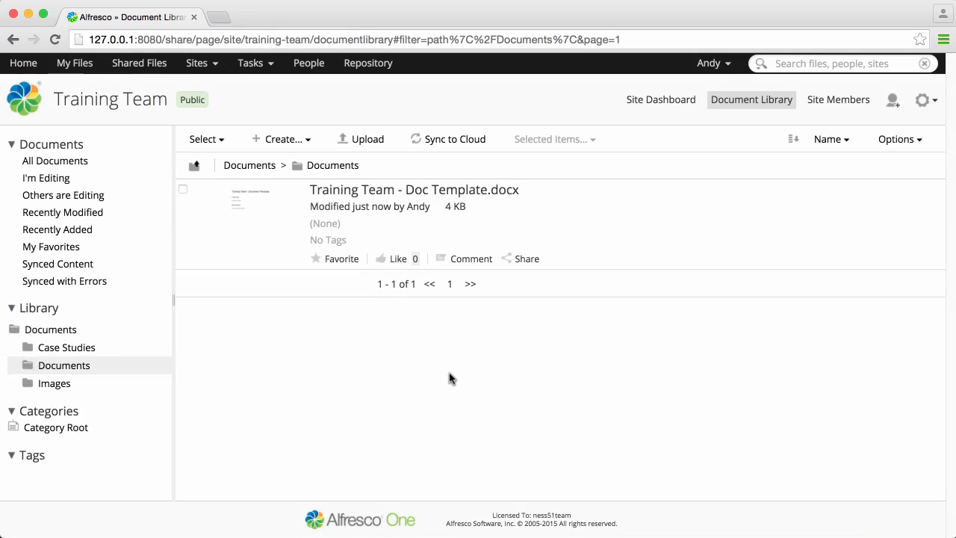